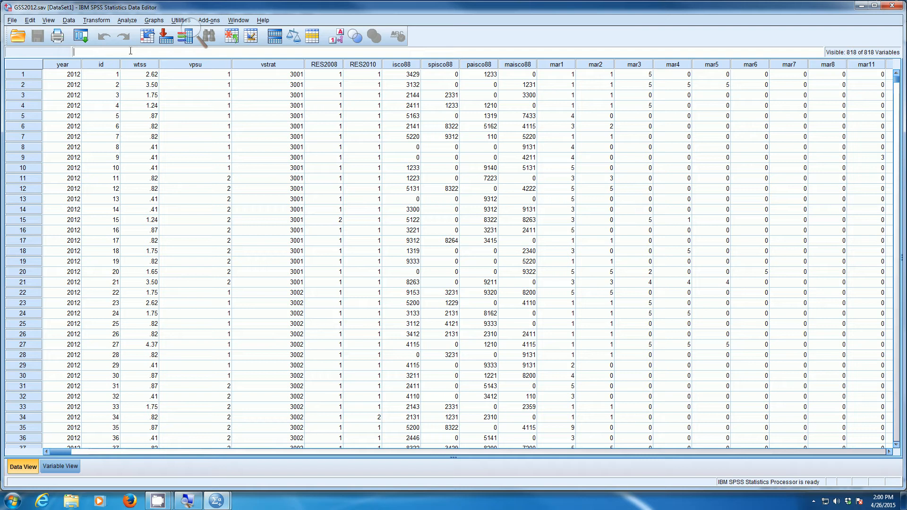
mouse_move(193, 35)
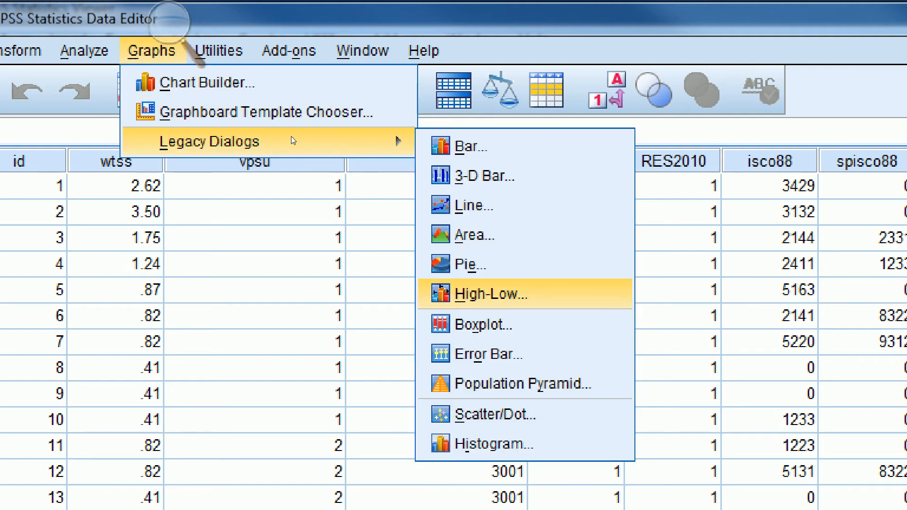
- Bring up the legacy Scatter/Dot chart type chooser from the Graphs menu
click(499, 414)
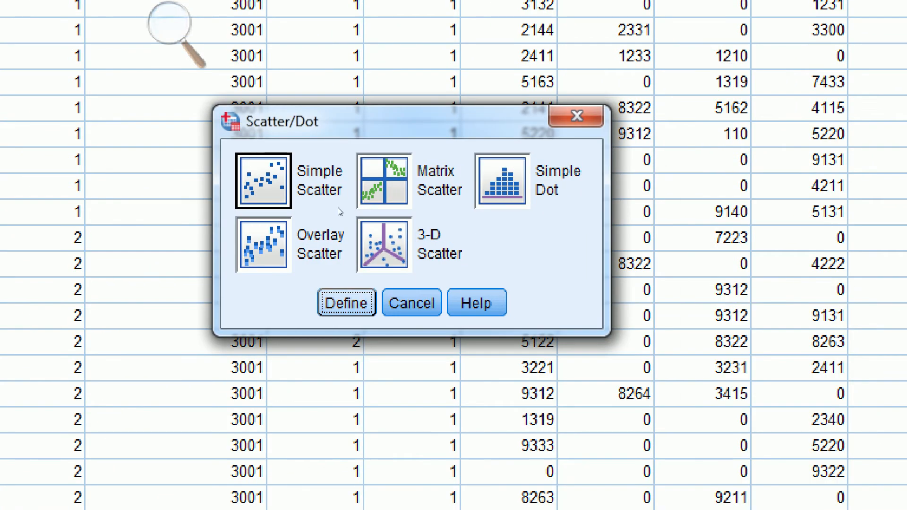
- Define a Simple Scatter with educ on the Y axis and paeduc on the X axis
click(345, 302)
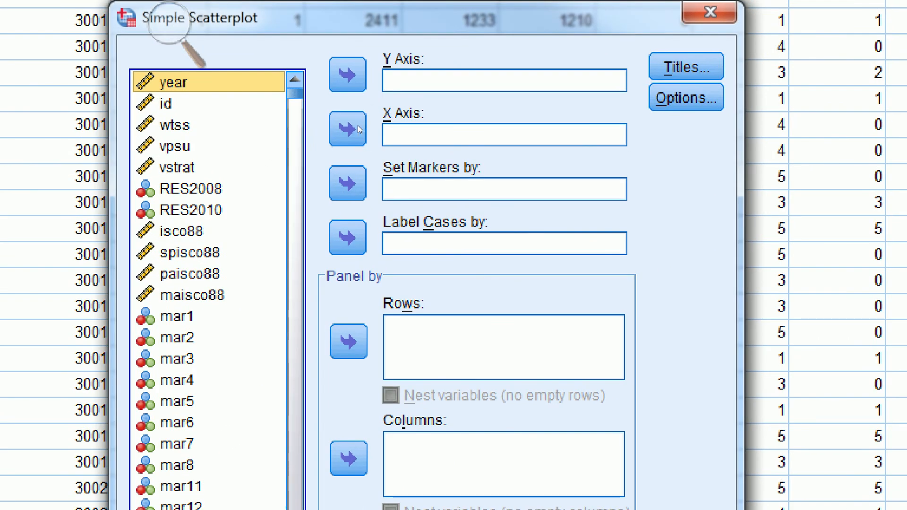
click(180, 167)
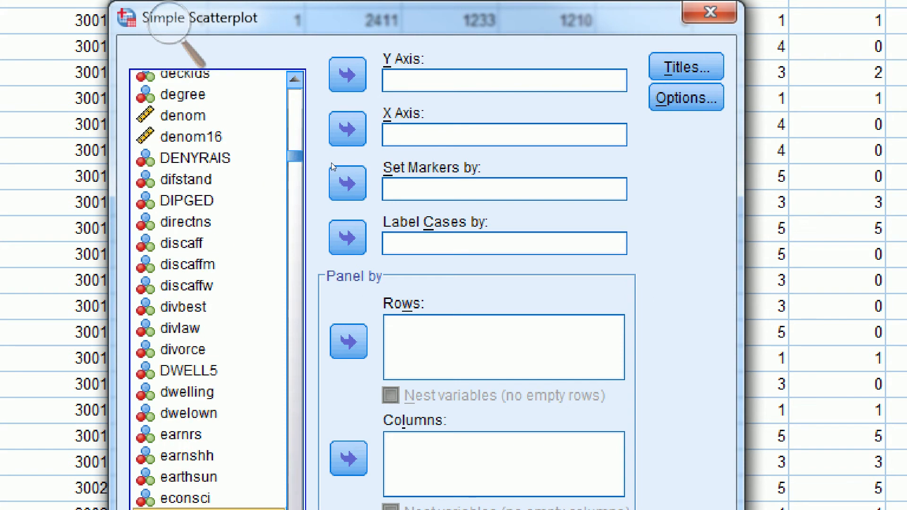
mouse_move(351, 226)
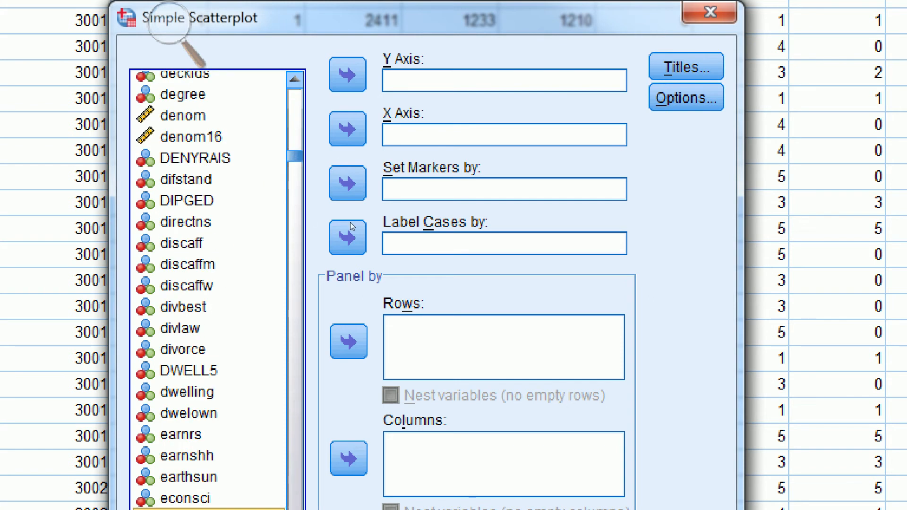
click(182, 253)
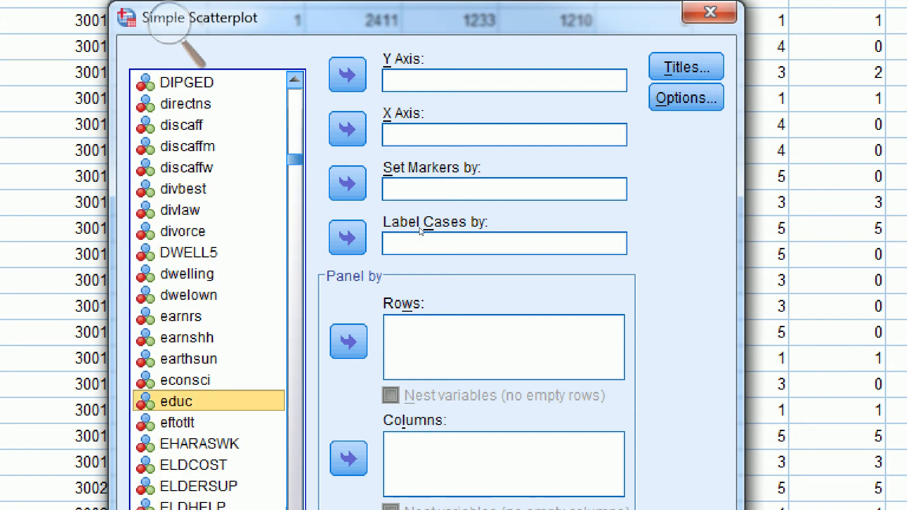
click(348, 74)
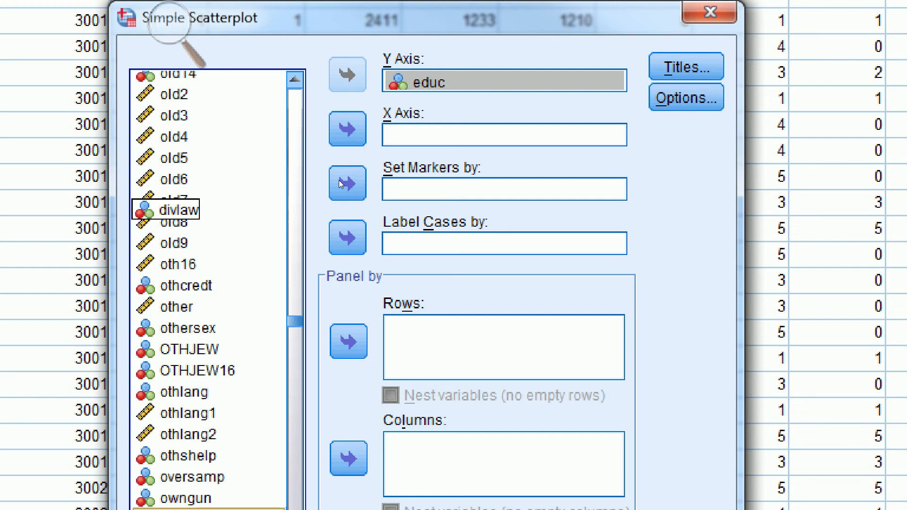
scroll(down, 3)
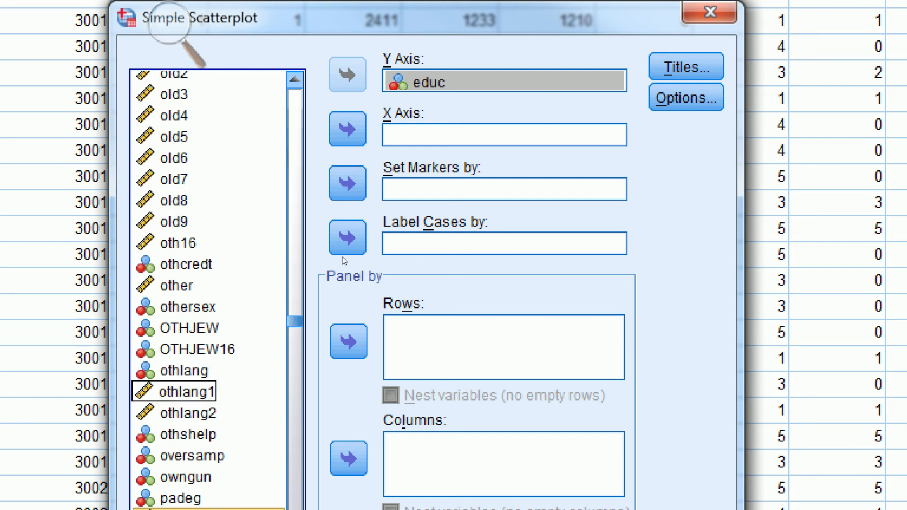
click(347, 127)
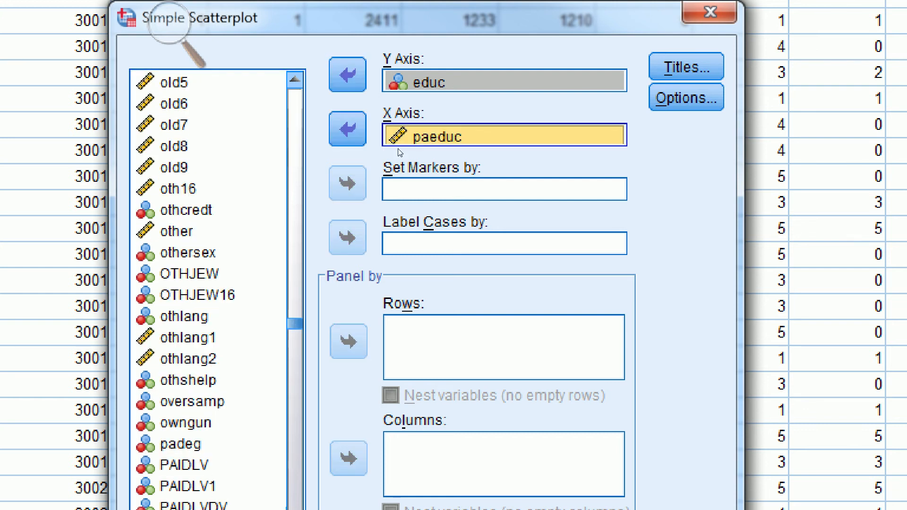
click(685, 66)
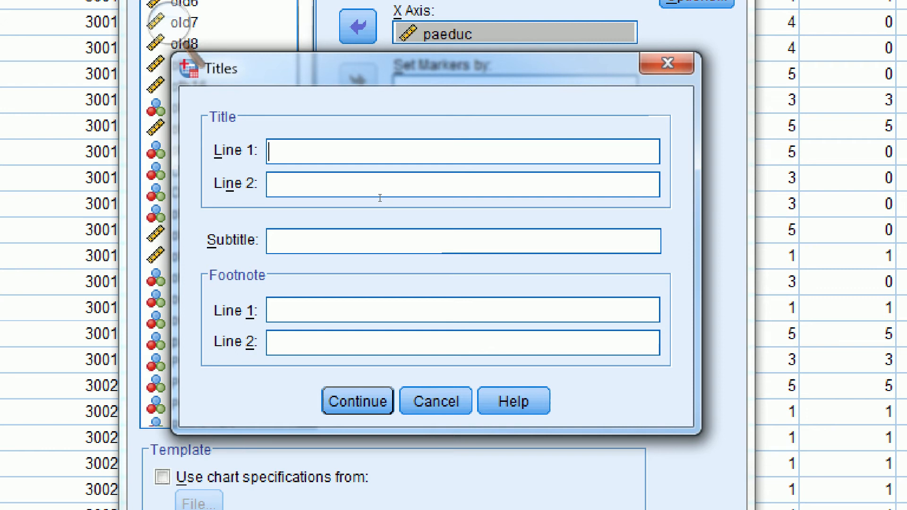
- Enter the title 'Figure 1. Scatter Plot of Education by Father's Education' in Line 1
text(Figure 1.)
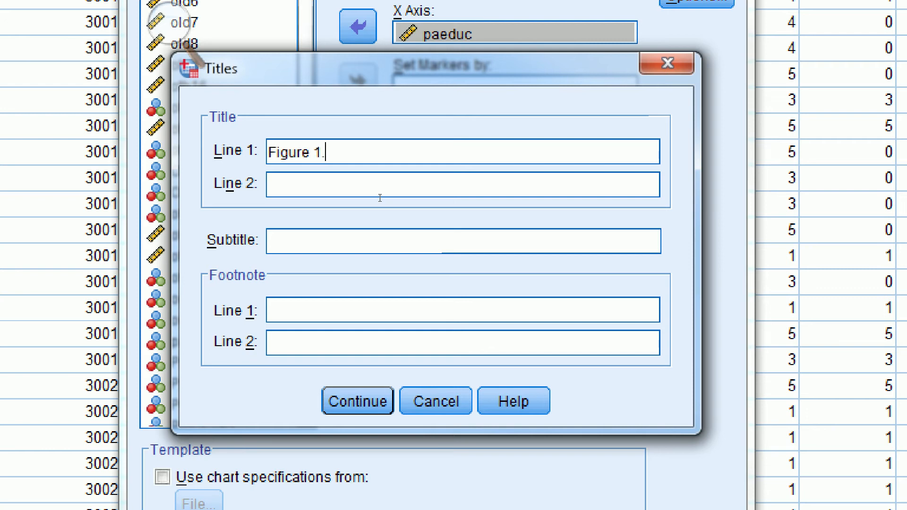
text(Sc)
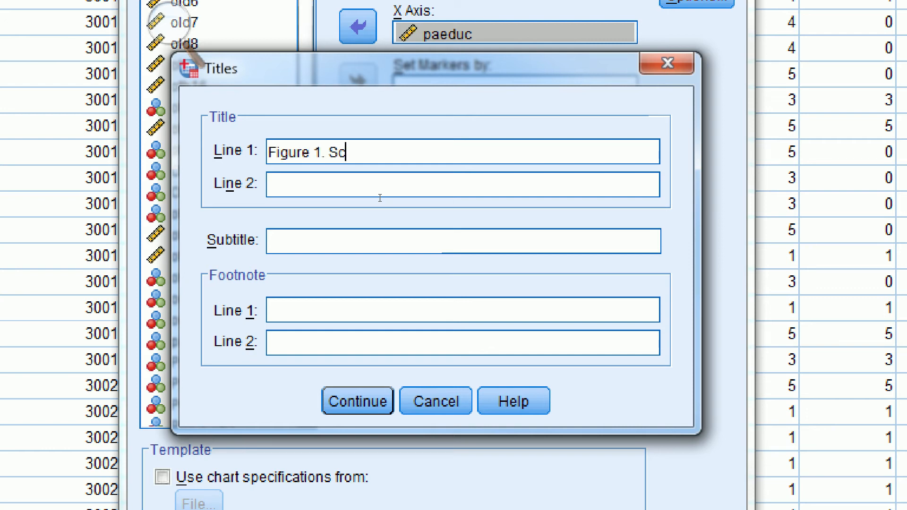
text(atter P)
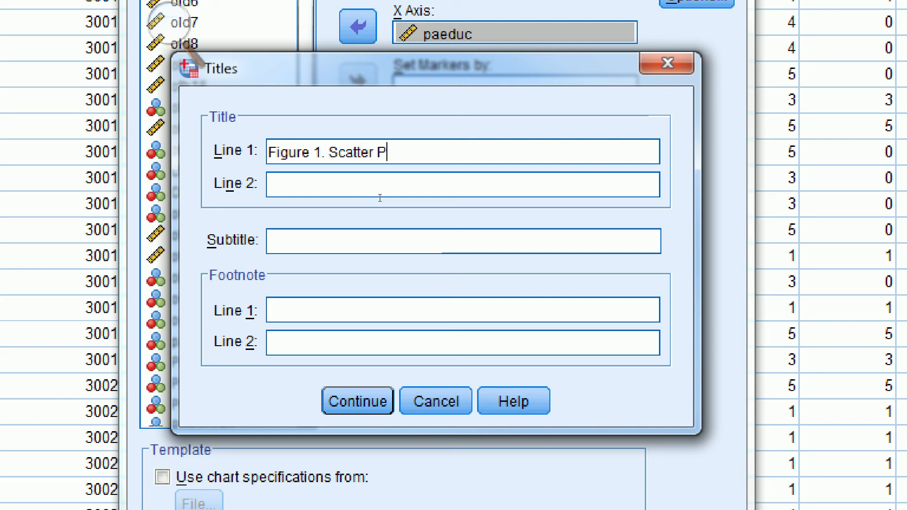
text(lot of)
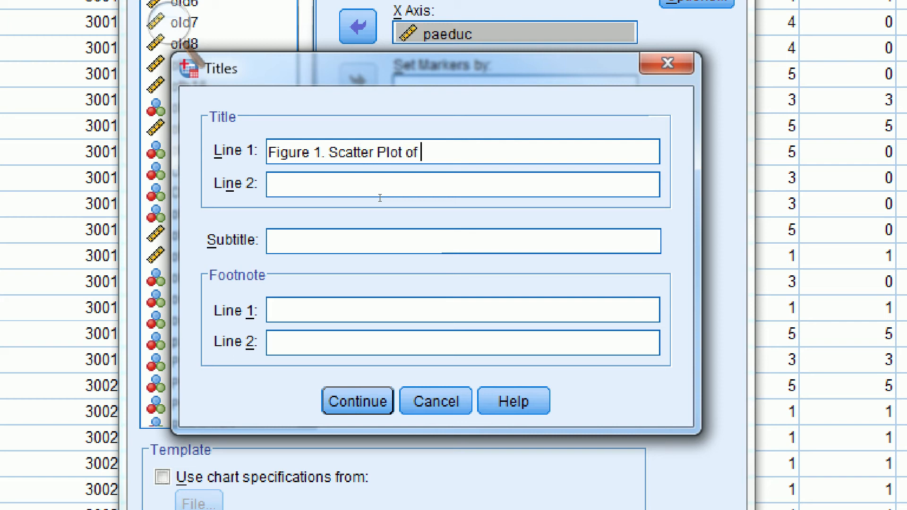
text(Education by)
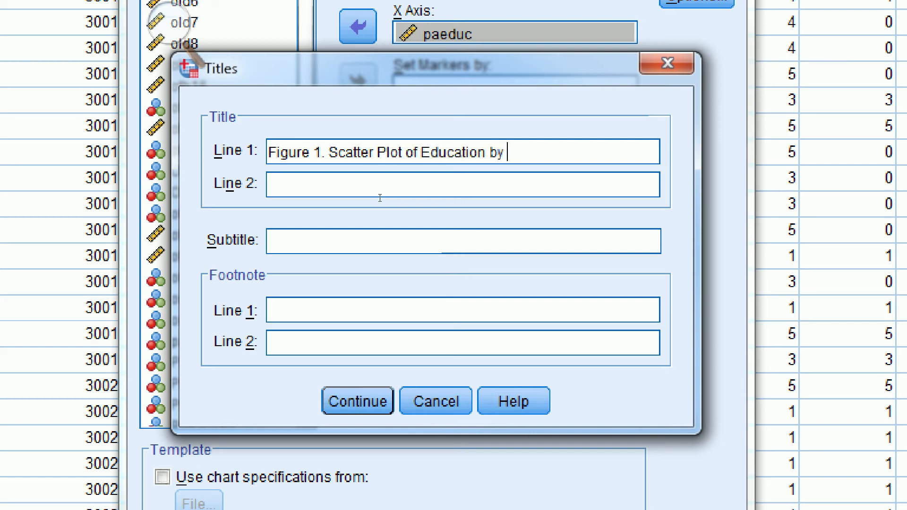
text(Father's Ed)
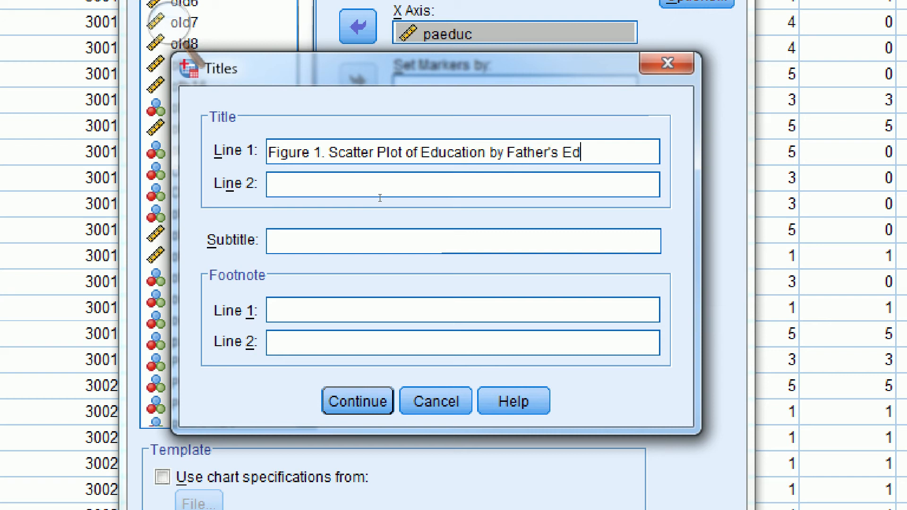
text(ucation)
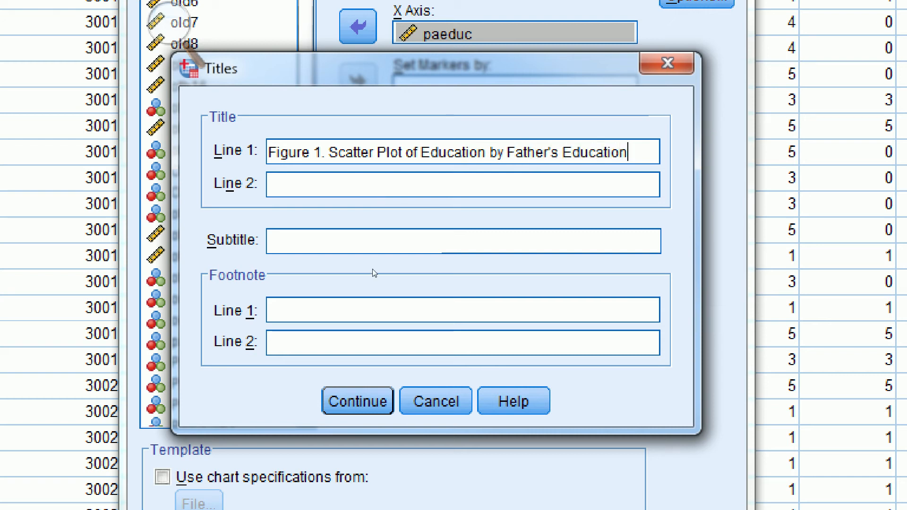
- Add footnotes 'Source: GSS 2012' and 'N = 1,439' and confirm the titles
text(Sour)
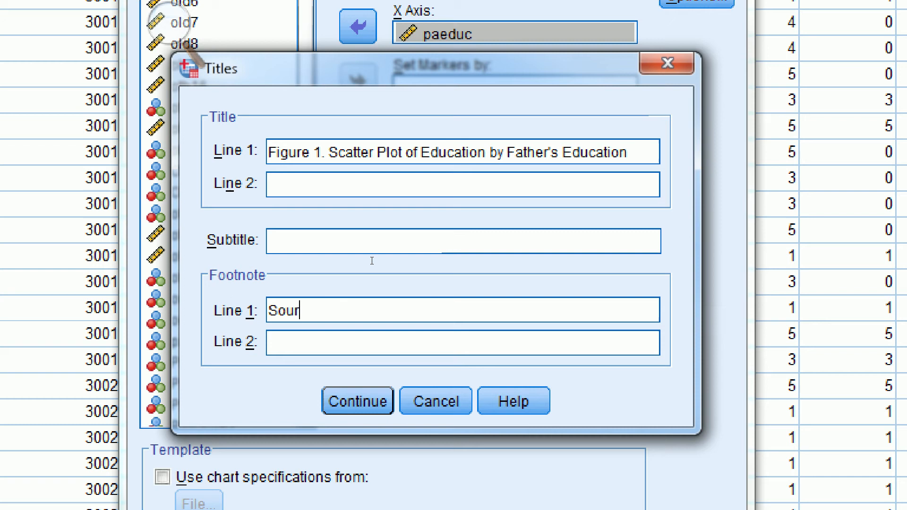
text(ce: GS)
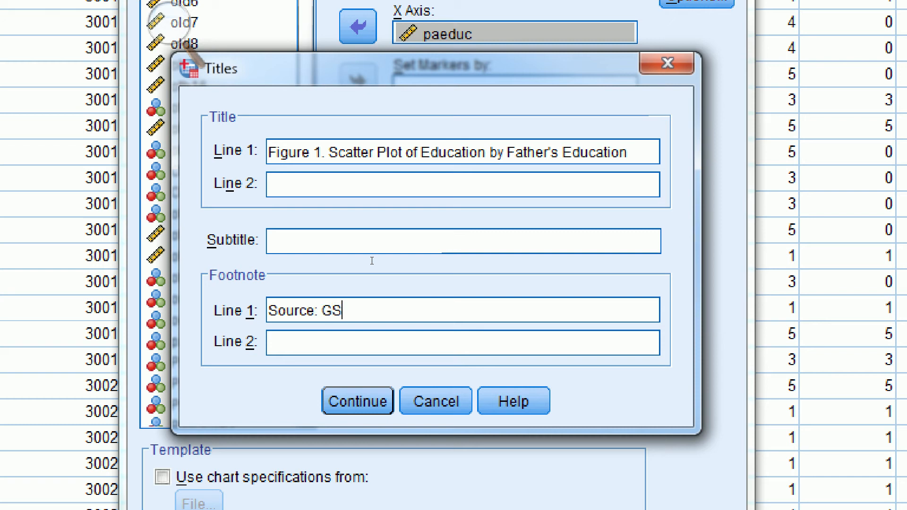
text(S 2012)
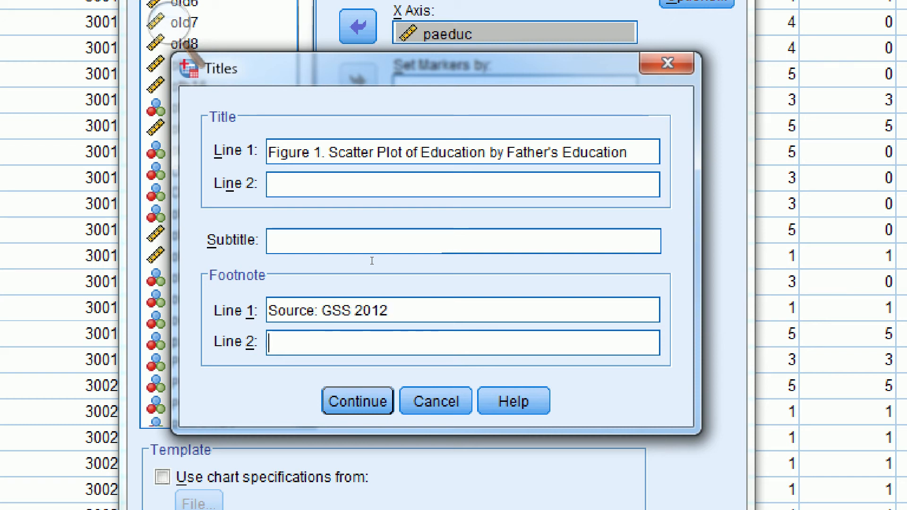
text(N)
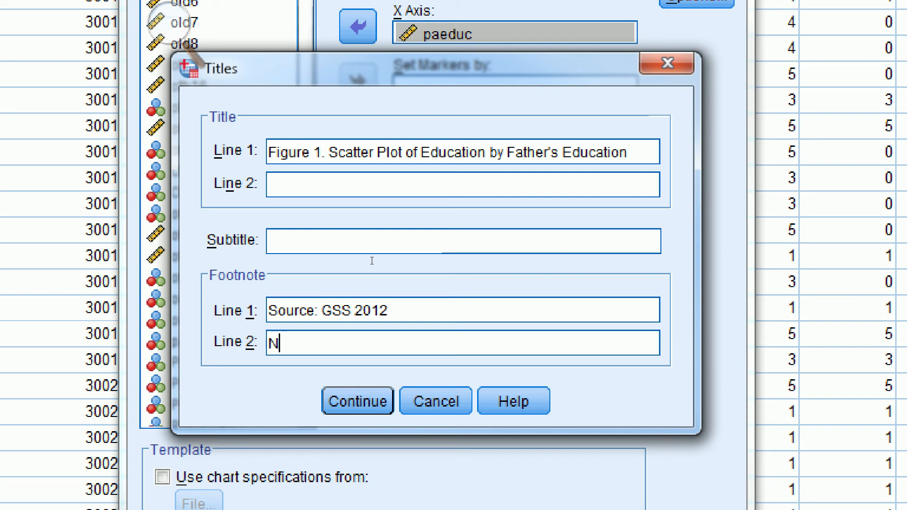
text(= 1)
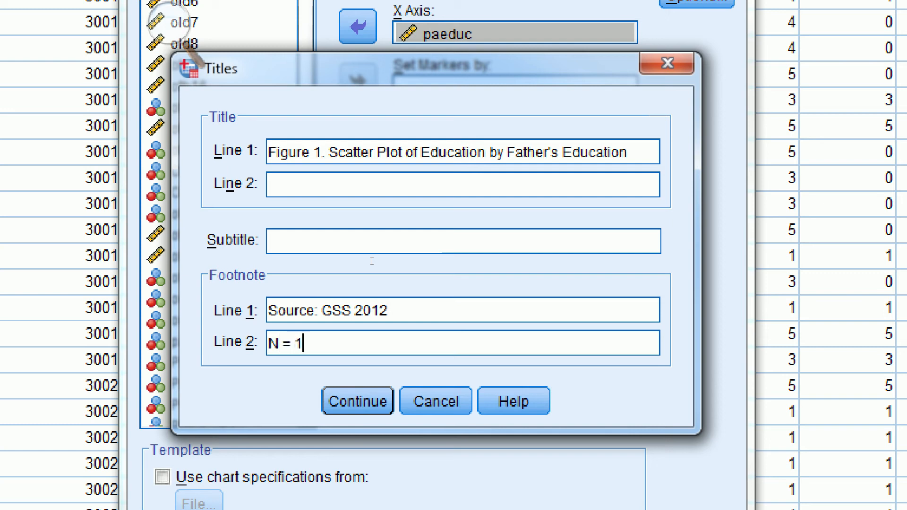
text(43)
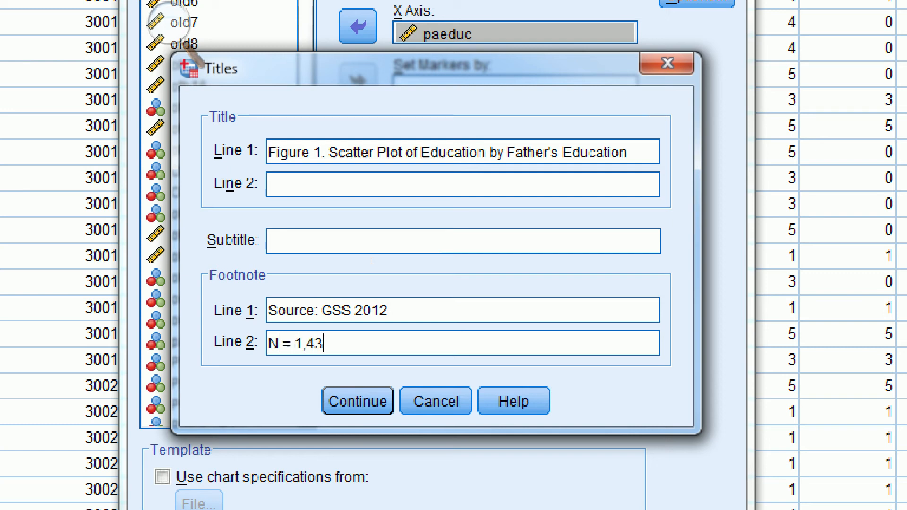
text(9)
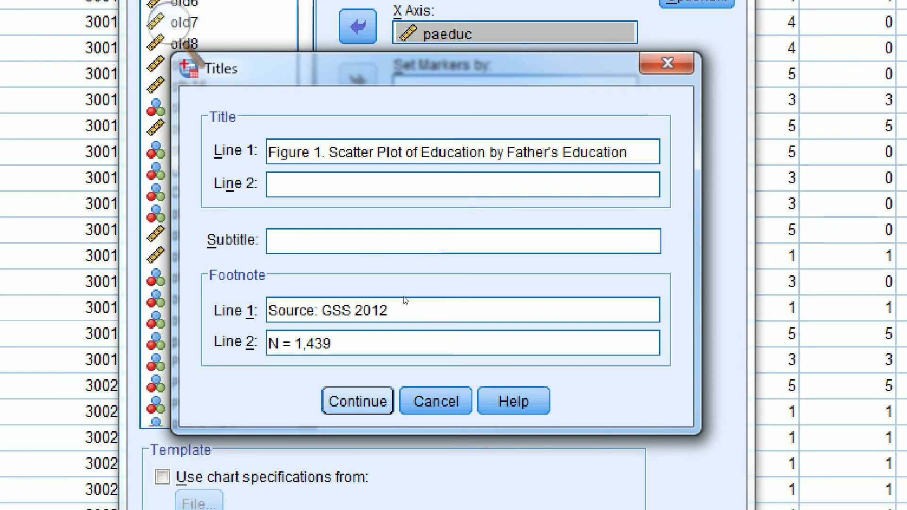
click(357, 400)
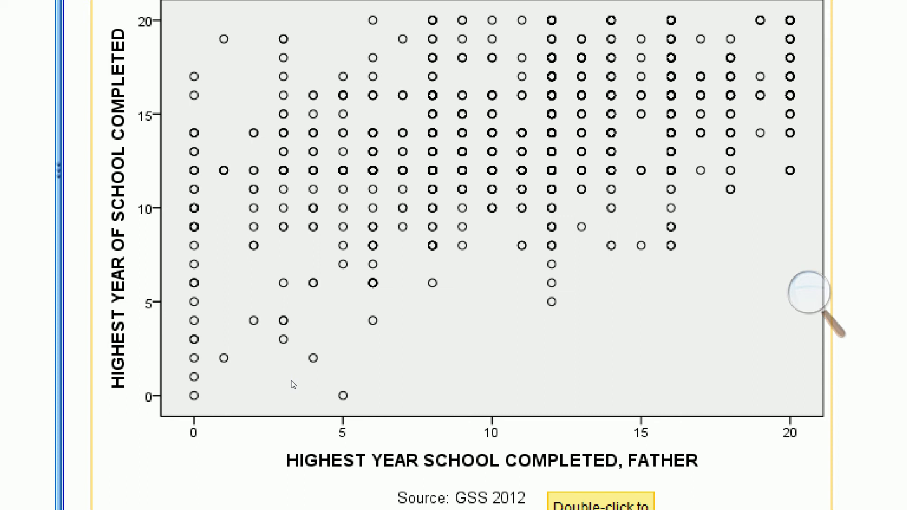
- Select the generated scatterplot in the output viewer and reposition it into view
click(393, 318)
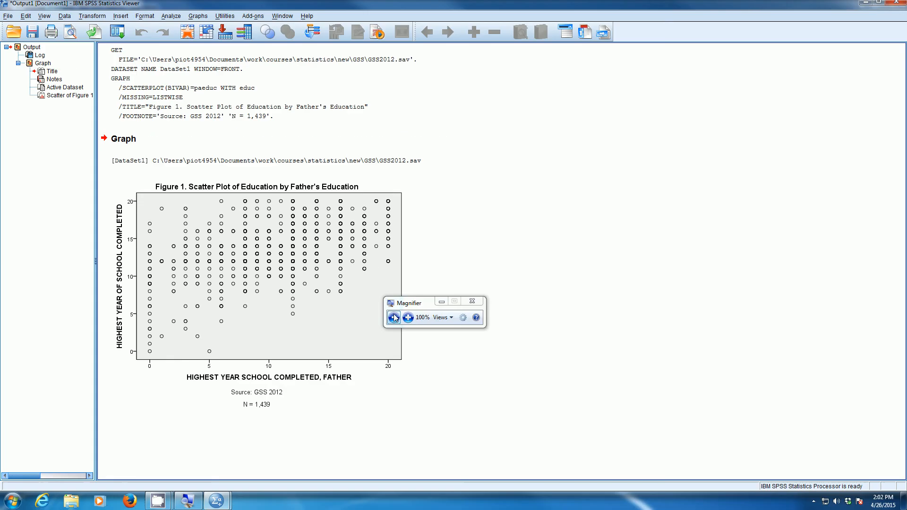
drag(411, 301, 292, 96)
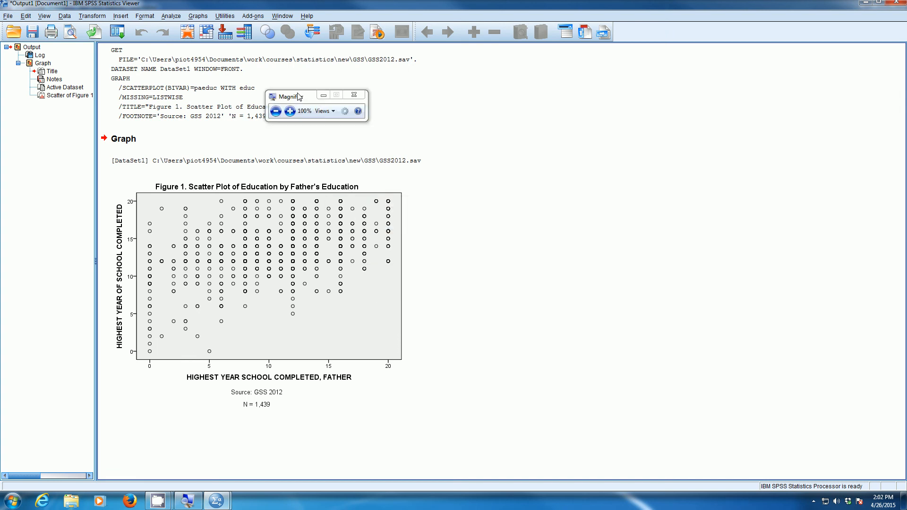
drag(289, 94, 221, 17)
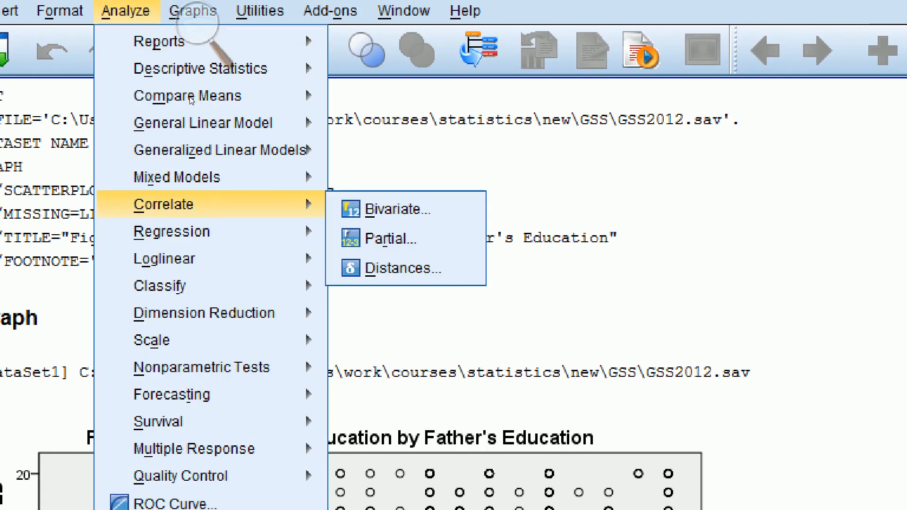
- Start a Bivariate Correlations analysis and go to its Options settings
click(397, 209)
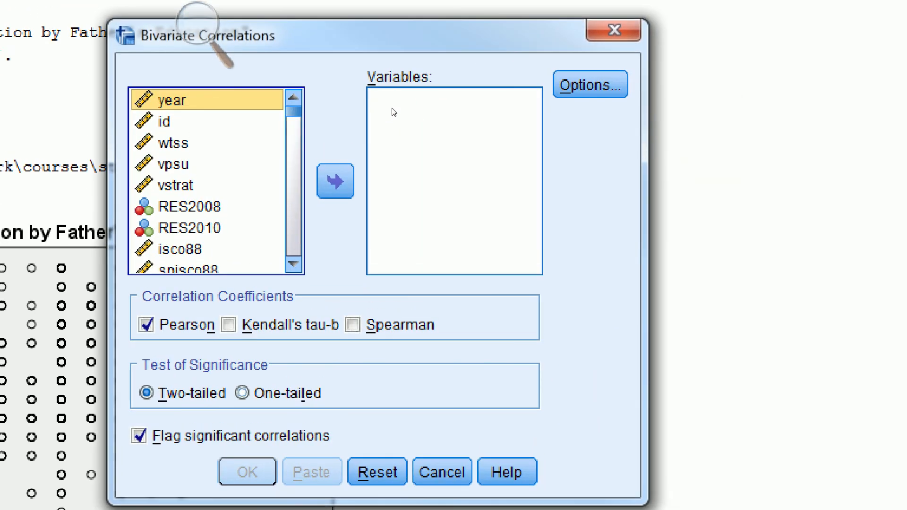
mouse_move(400, 136)
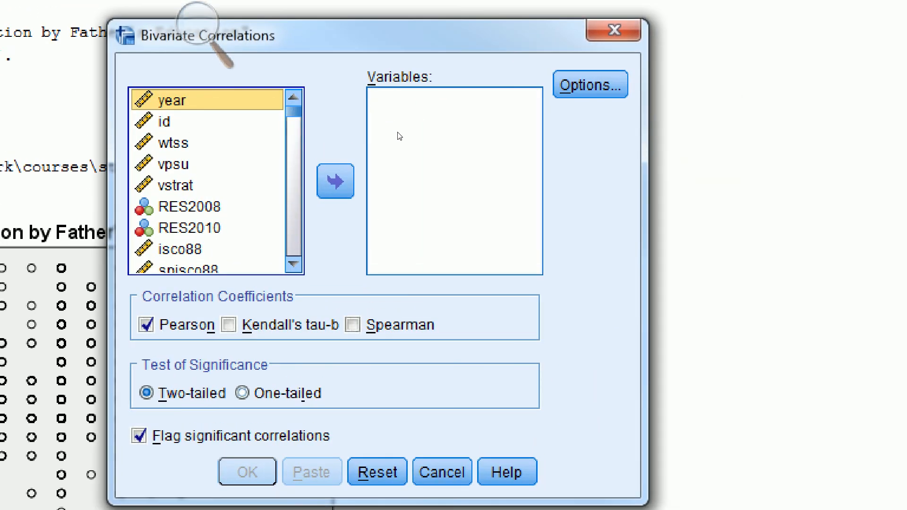
mouse_move(475, 169)
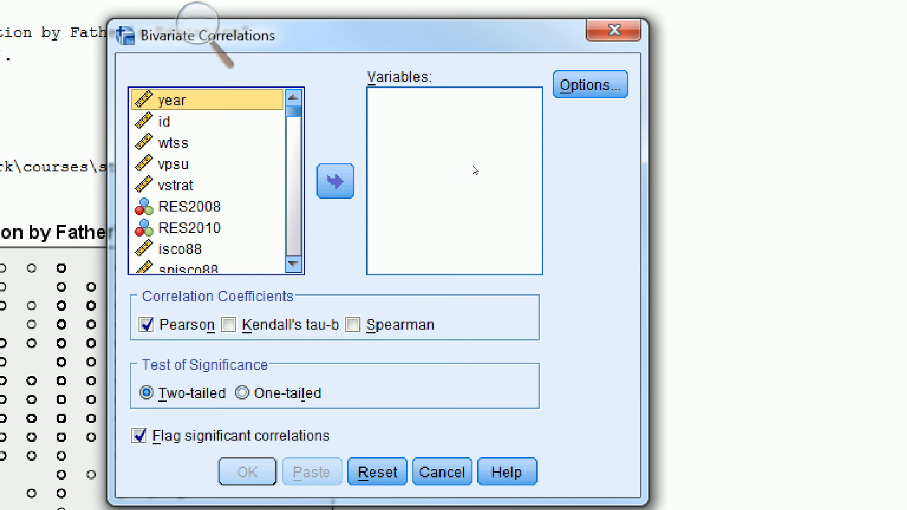
click(590, 84)
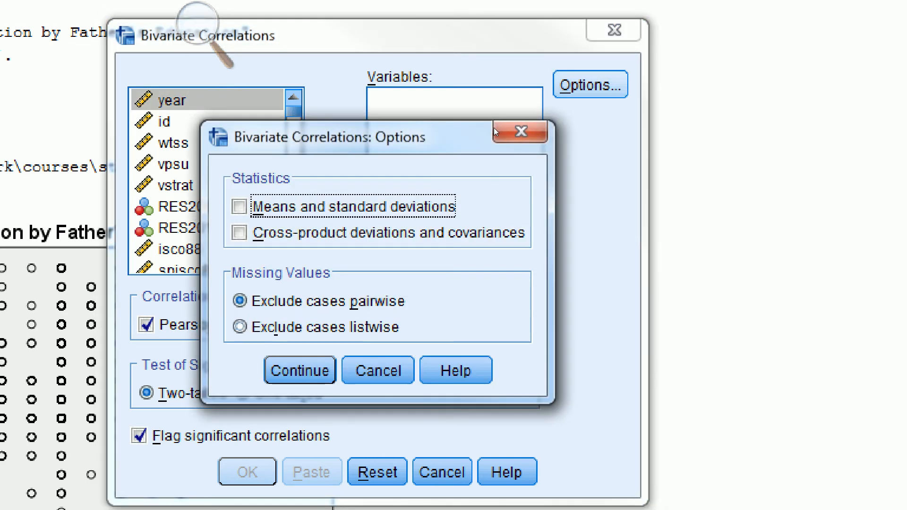
- Choose listwise exclusion and cross-product deviations with covariances, then continue
click(239, 327)
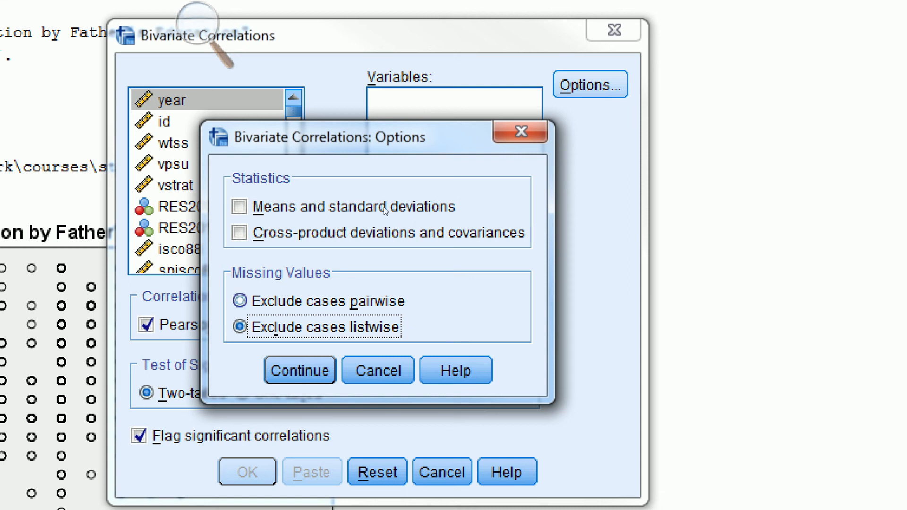
click(238, 232)
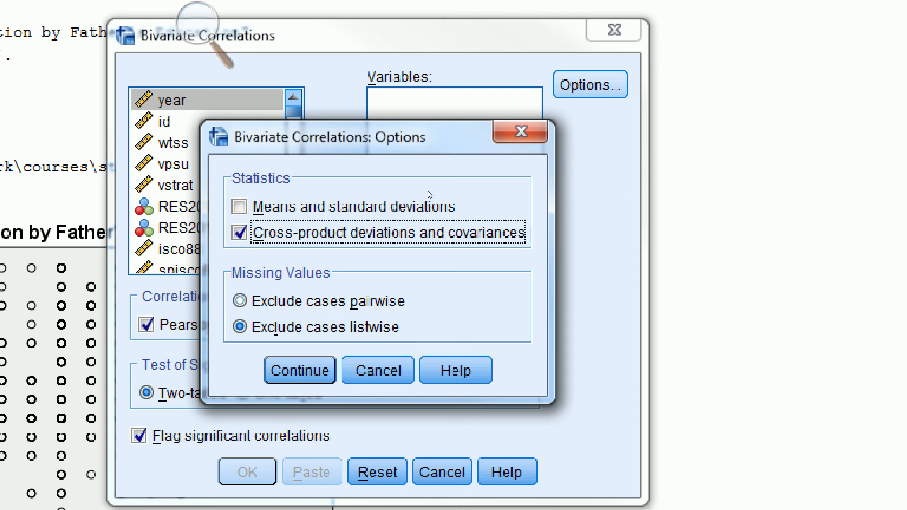
mouse_move(460, 192)
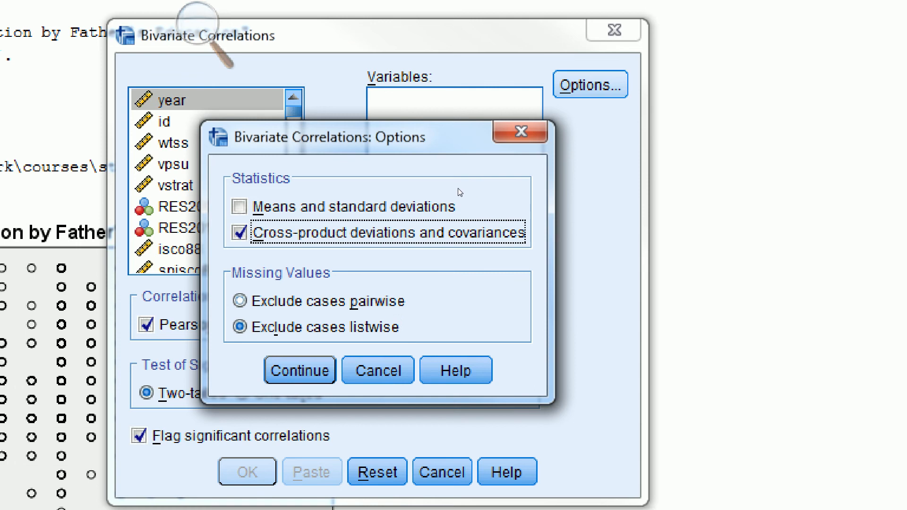
mouse_move(377, 236)
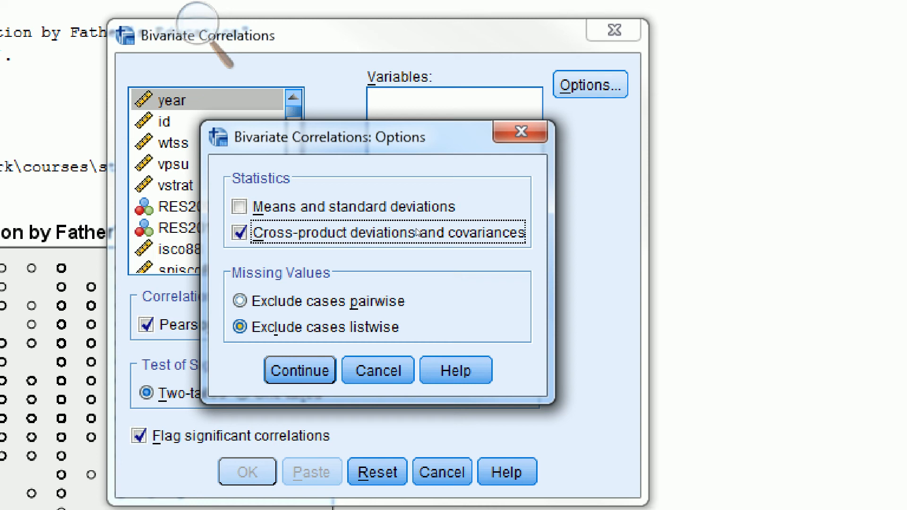
mouse_move(385, 248)
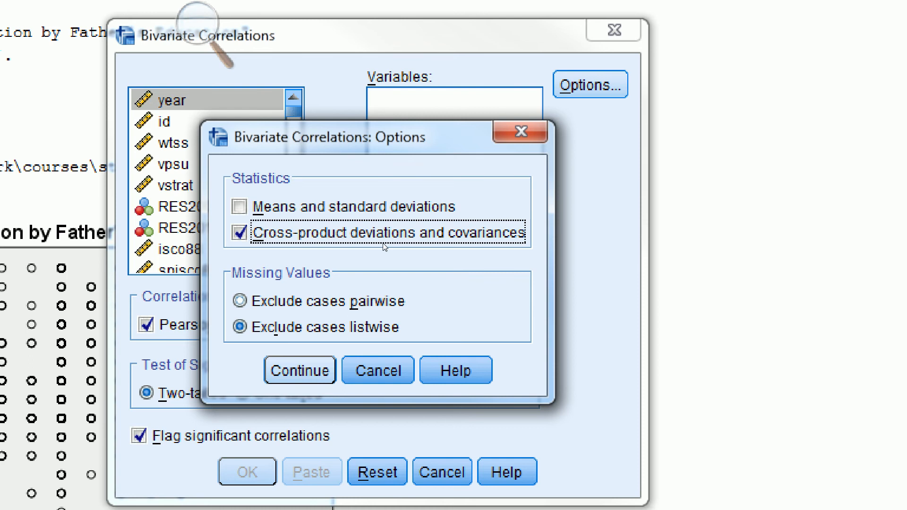
click(300, 370)
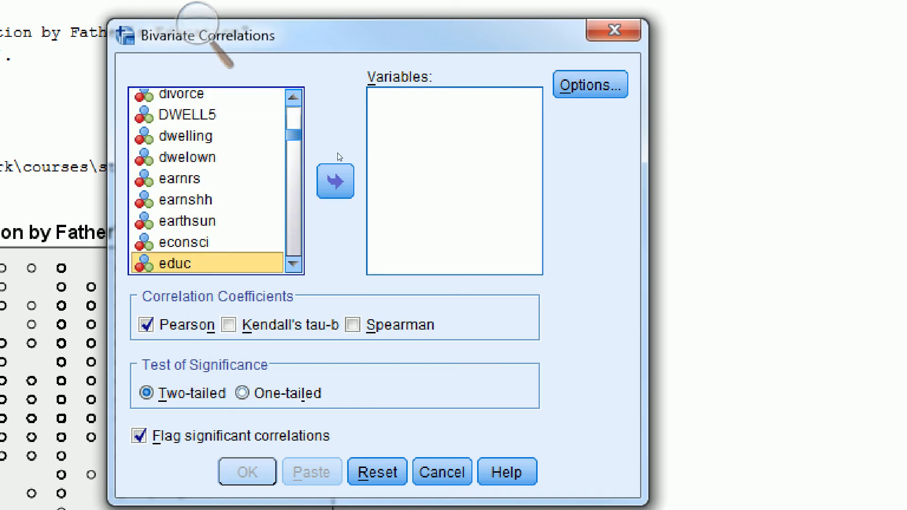
- Correlate educ and paeduc with Pearson and run the analysis
click(335, 181)
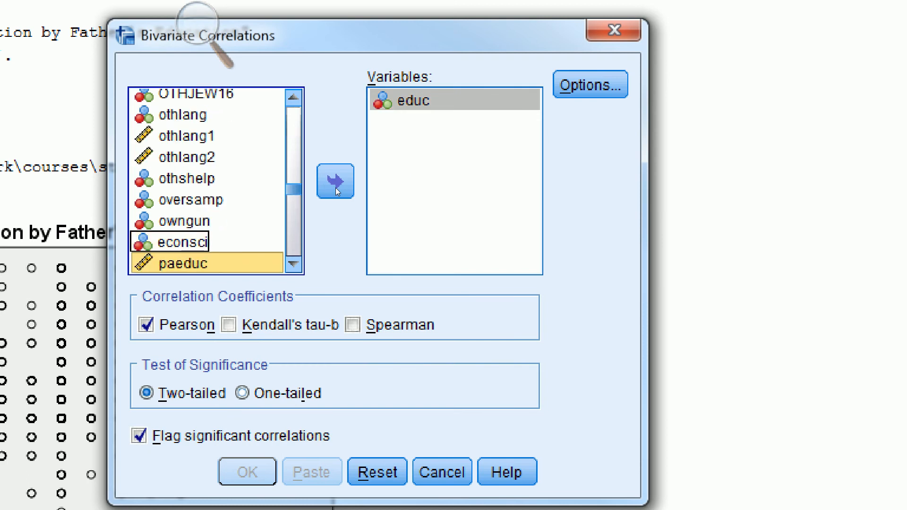
click(334, 181)
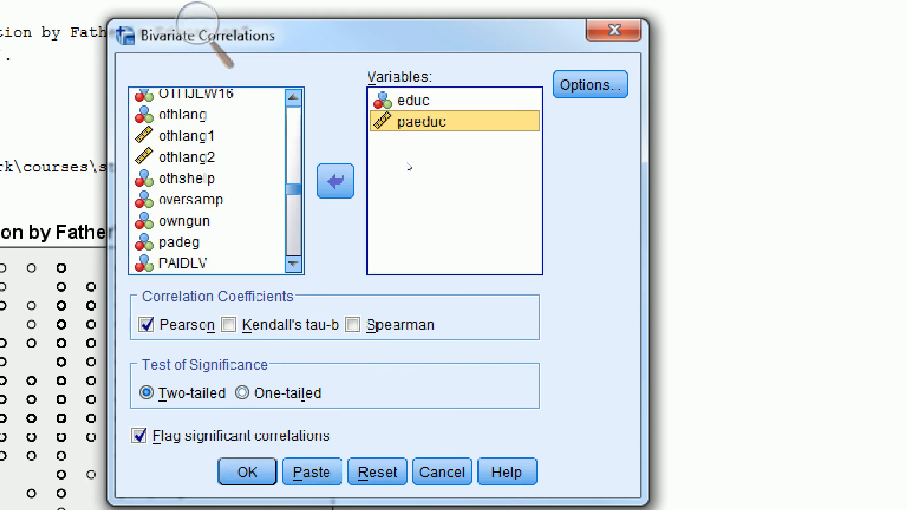
mouse_move(342, 232)
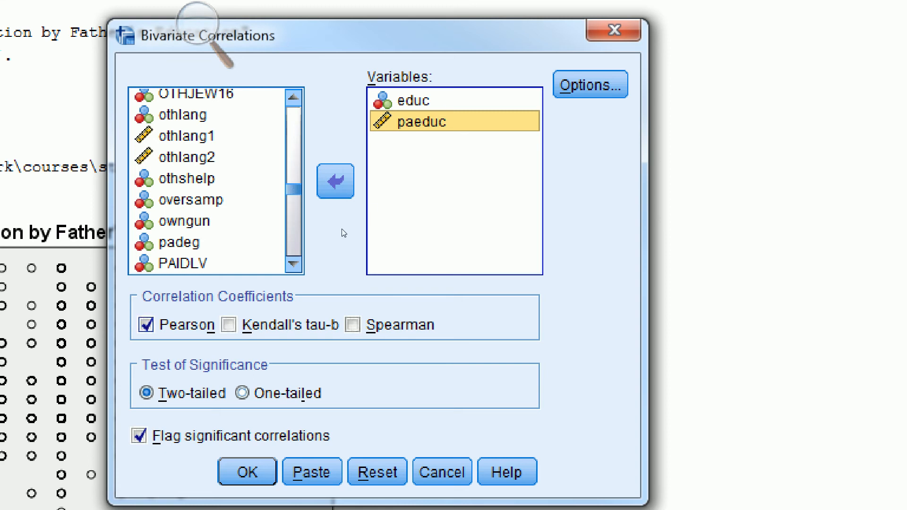
mouse_move(333, 225)
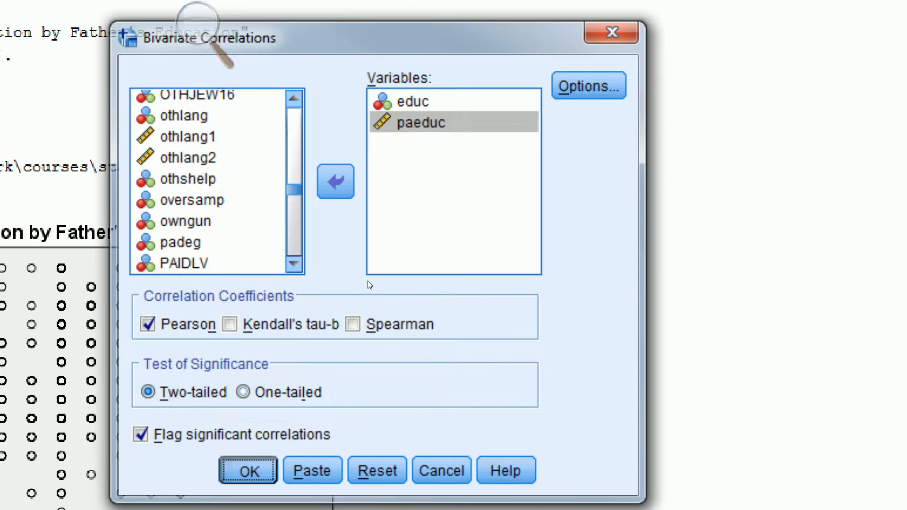
click(248, 469)
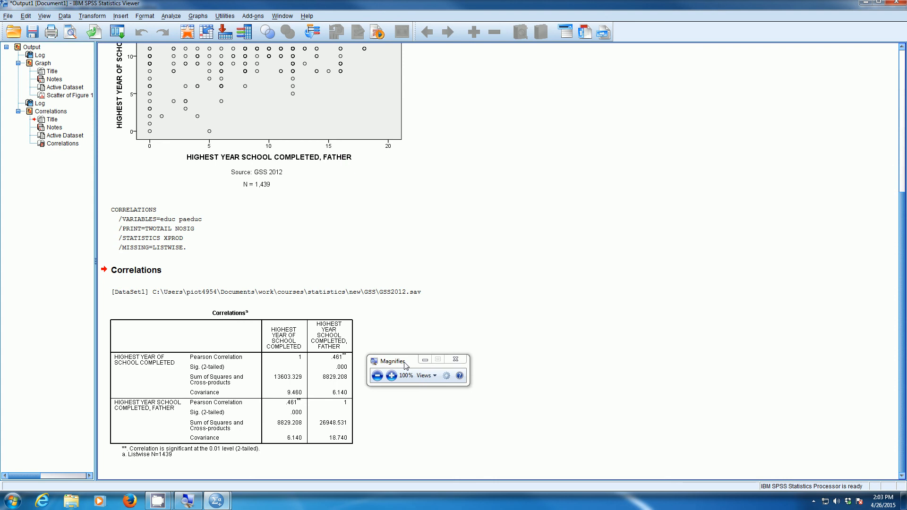
mouse_move(368, 390)
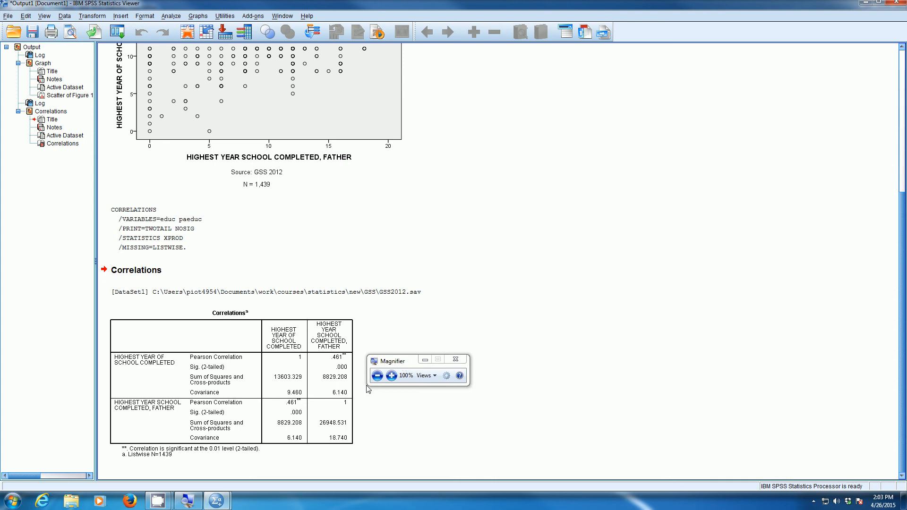
click(232, 384)
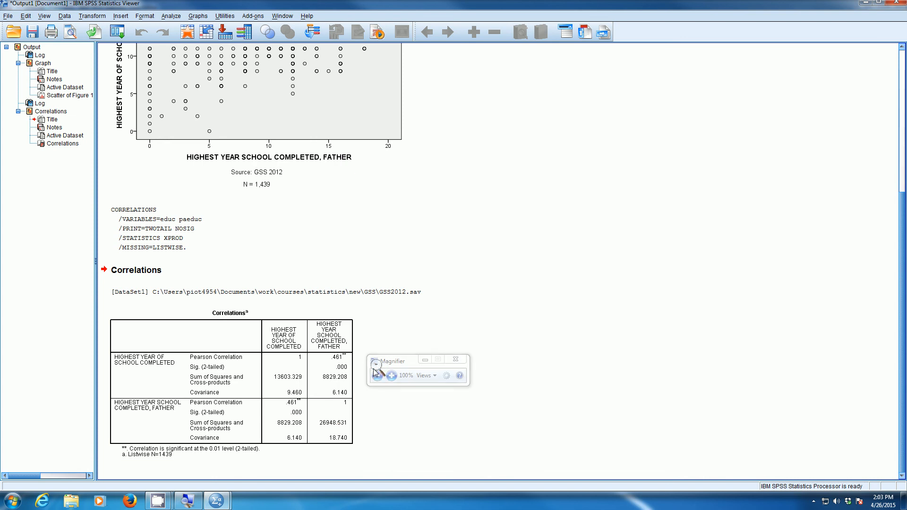
click(391, 375)
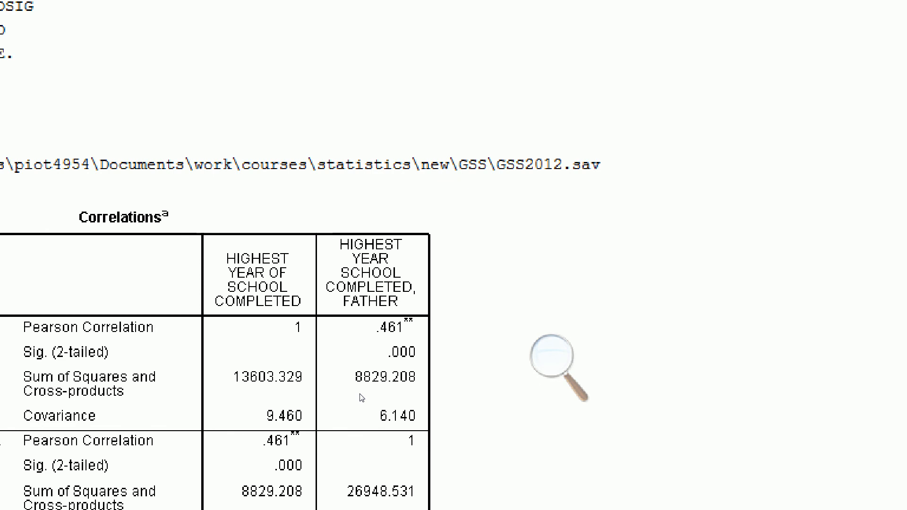
click(127, 218)
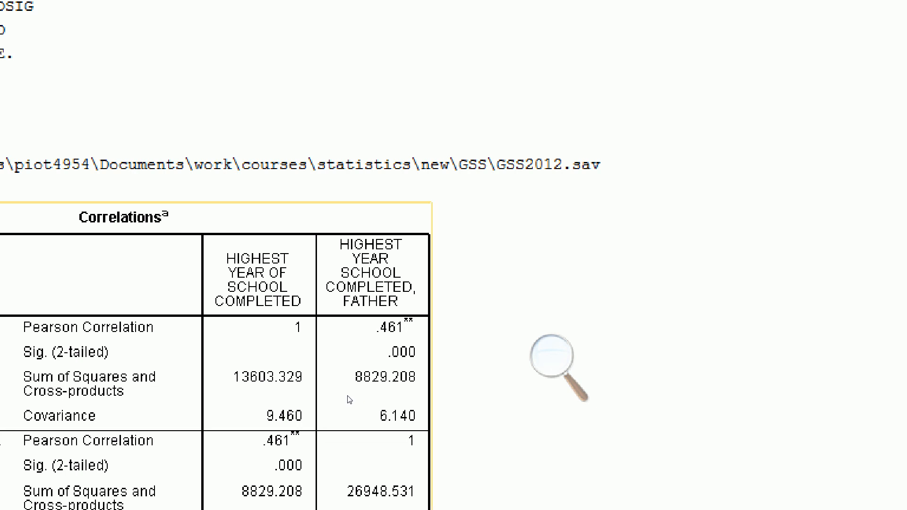
mouse_move(337, 364)
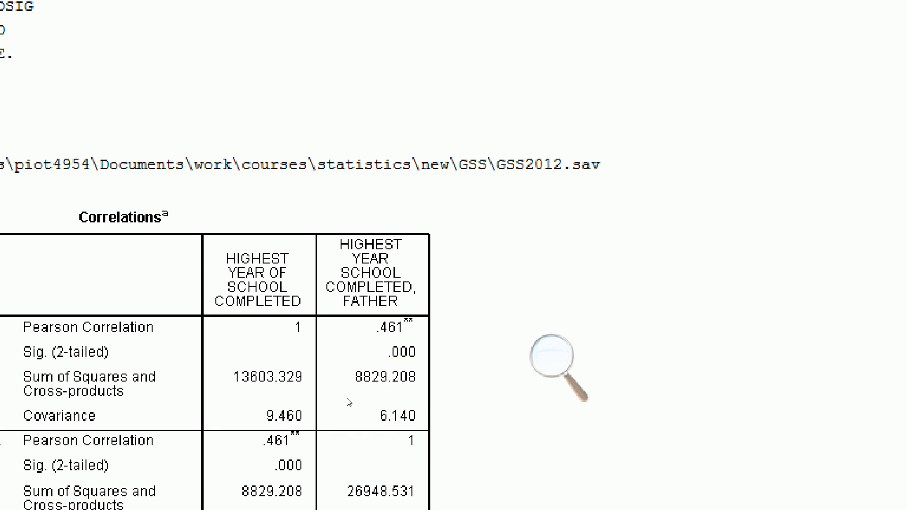
mouse_move(357, 397)
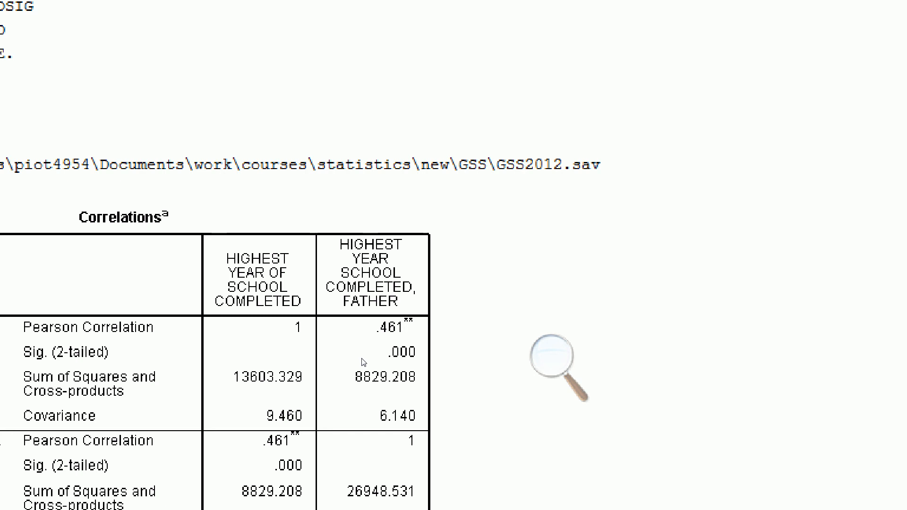
click(564, 368)
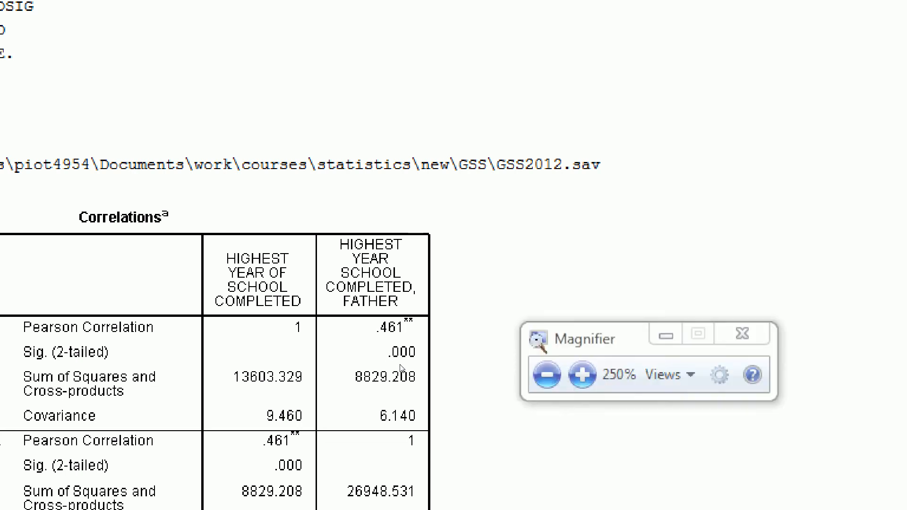